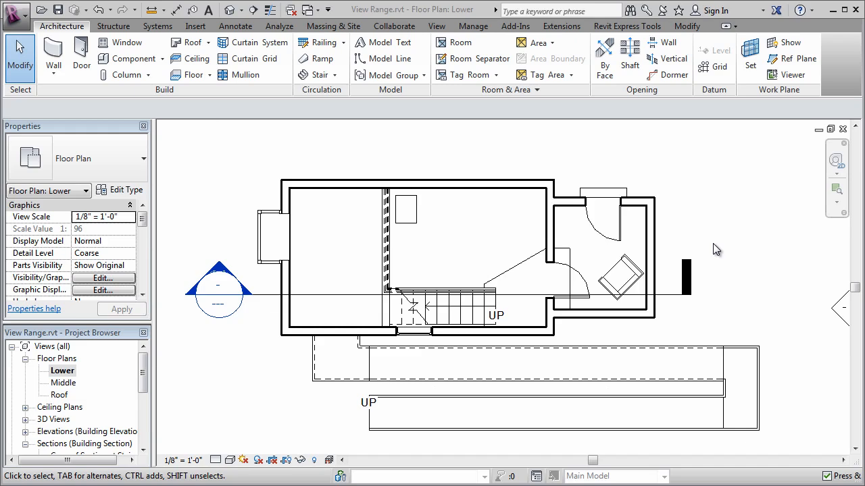
mouse_move(180, 179)
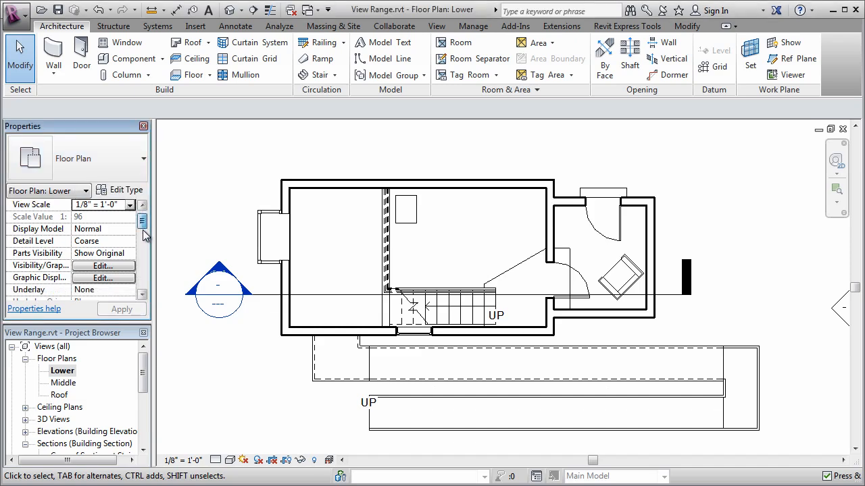
- Set the Lower plan's View Depth offset to -4' 0" and apply it
scroll("down", 3)
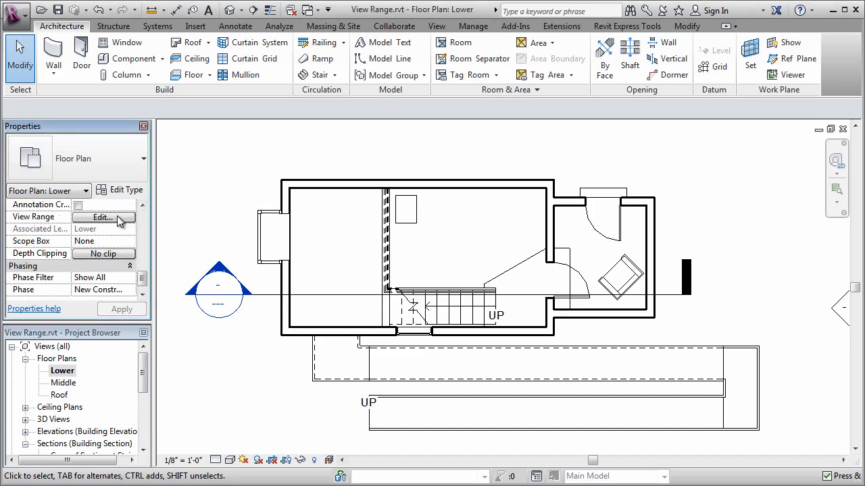
left_click(104, 216)
type("-")
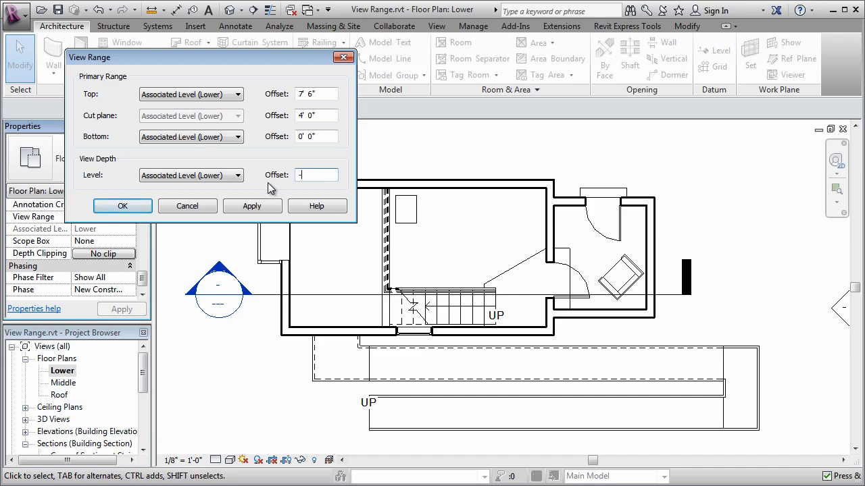
type("4' 0\"")
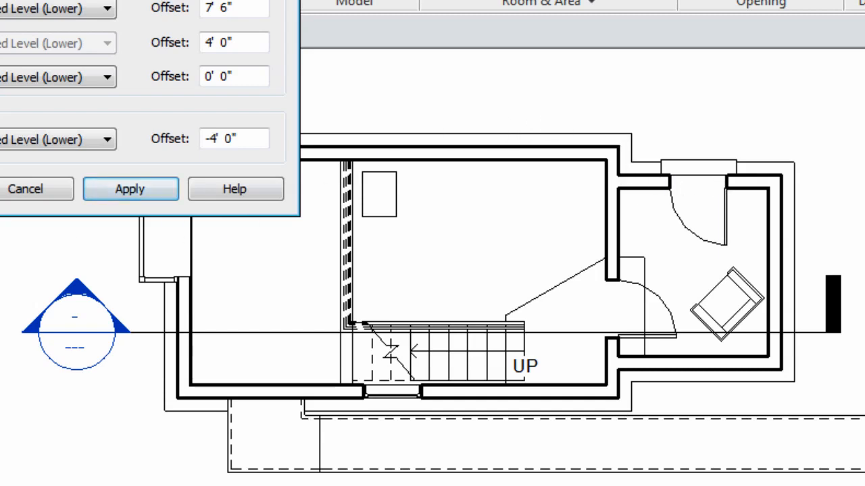
left_click(129, 190)
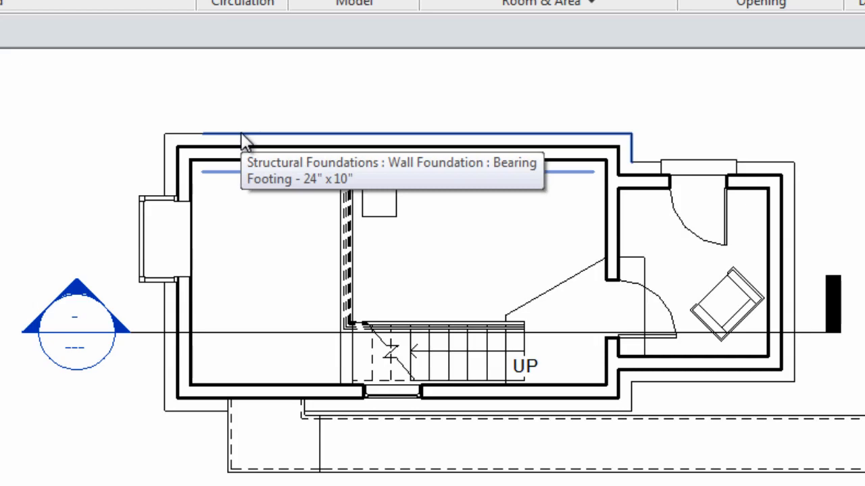
mouse_move(188, 88)
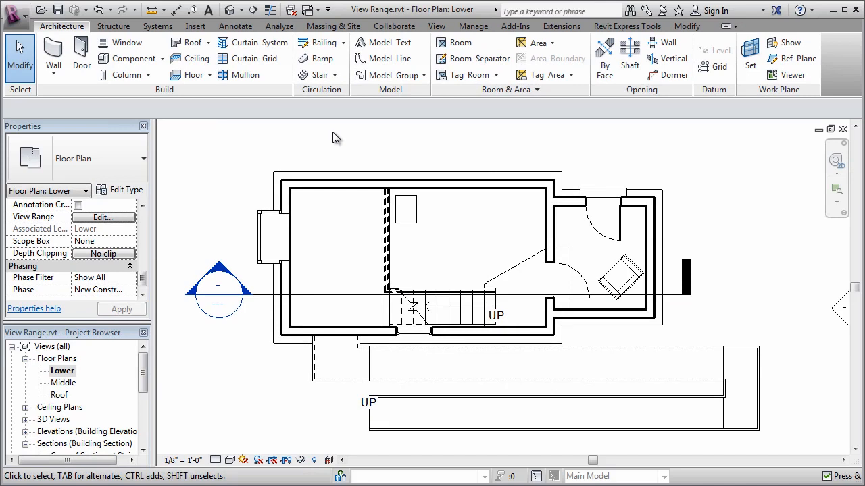
mouse_move(134, 227)
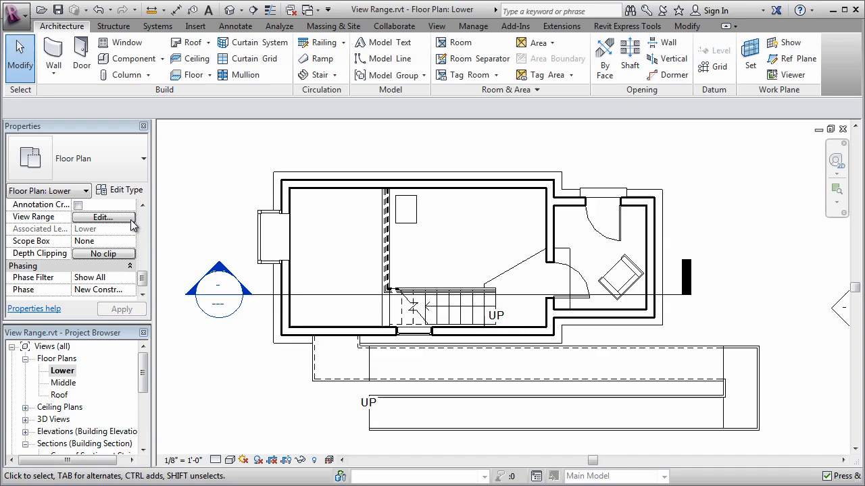
- Review the Bottom and View Depth offsets, then open Manage > Additional Settings
left_click(103, 217)
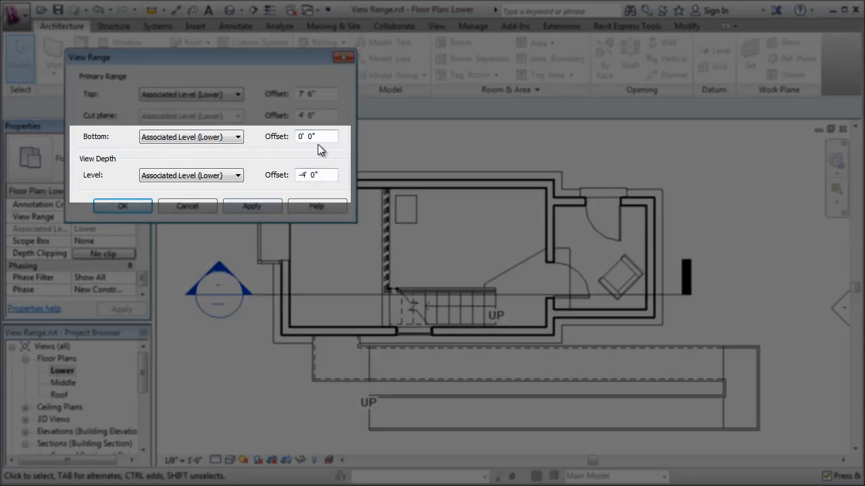
mouse_move(322, 193)
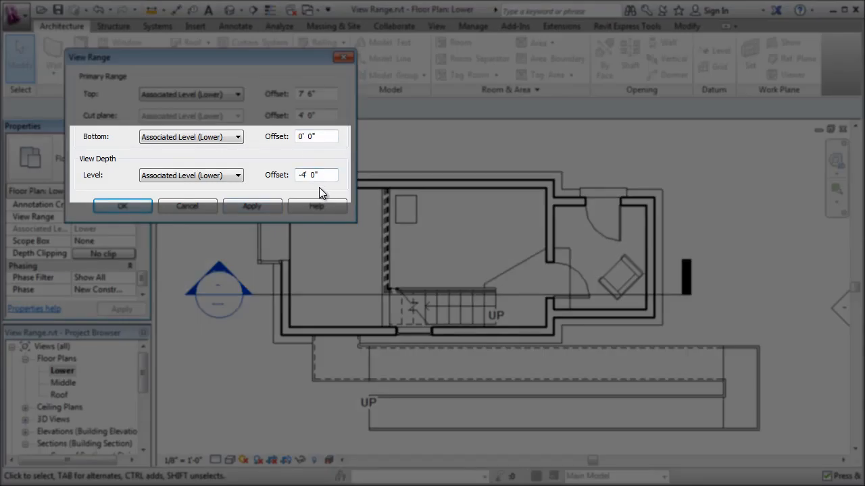
left_click(123, 206)
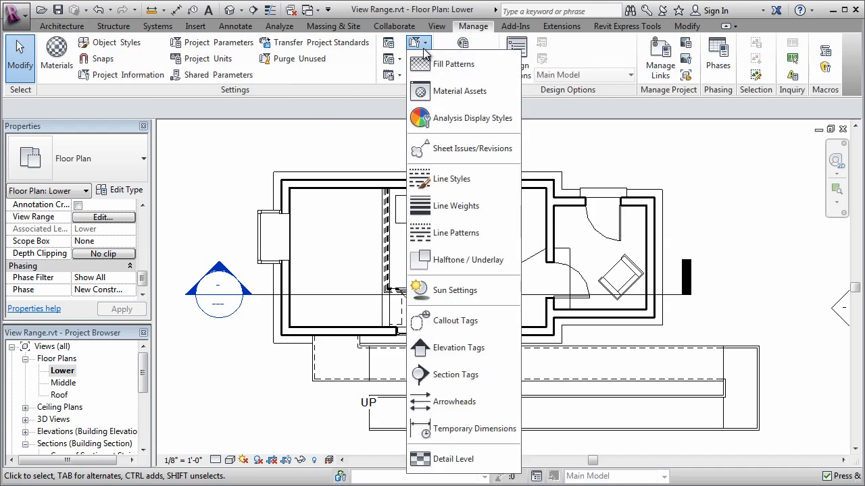
- Set the <Beyond> line style colour to orange, RGB 255-128-064, in Line Styles
left_click(451, 179)
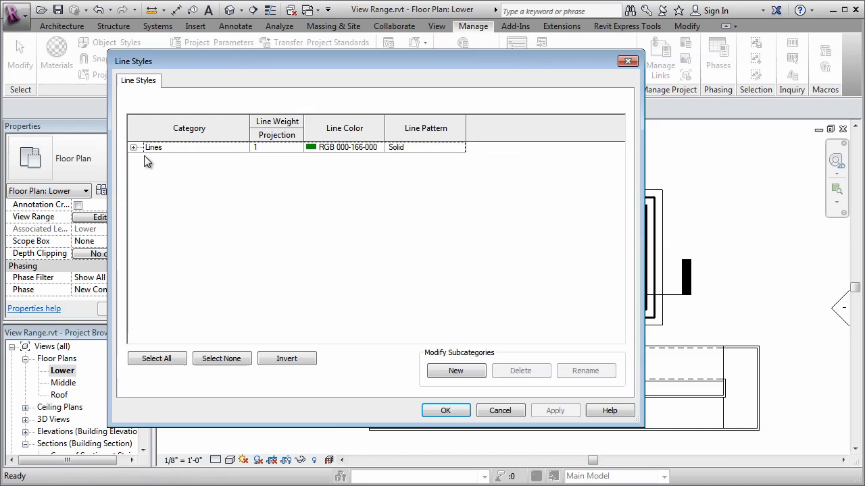
left_click(133, 147)
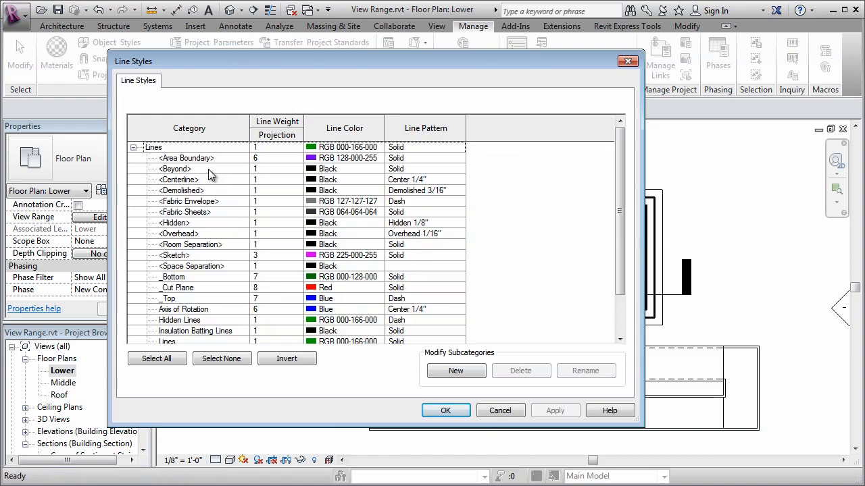
left_click(176, 169)
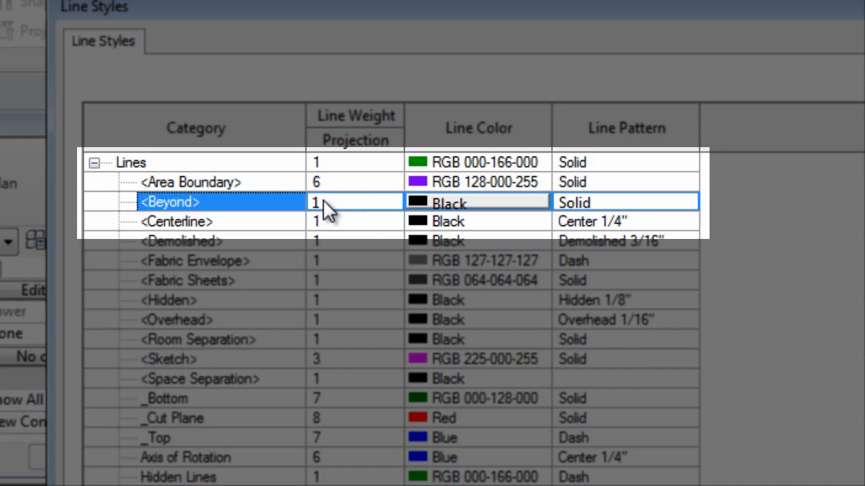
mouse_move(642, 208)
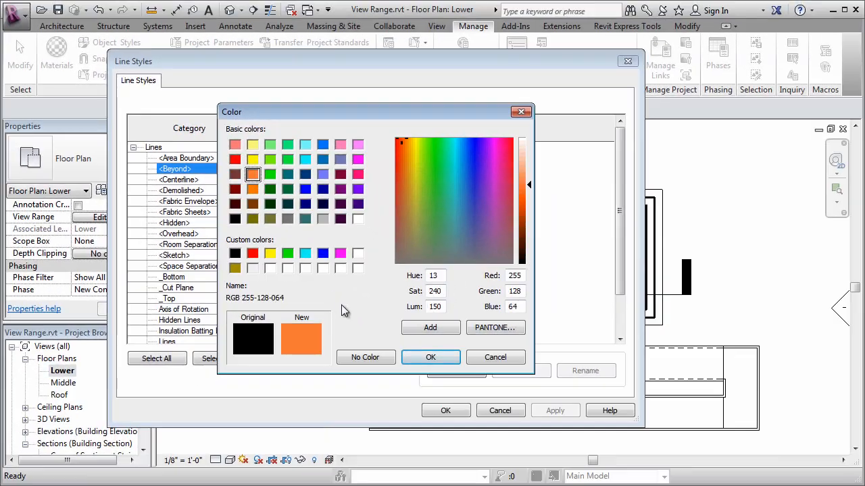
left_click(431, 357)
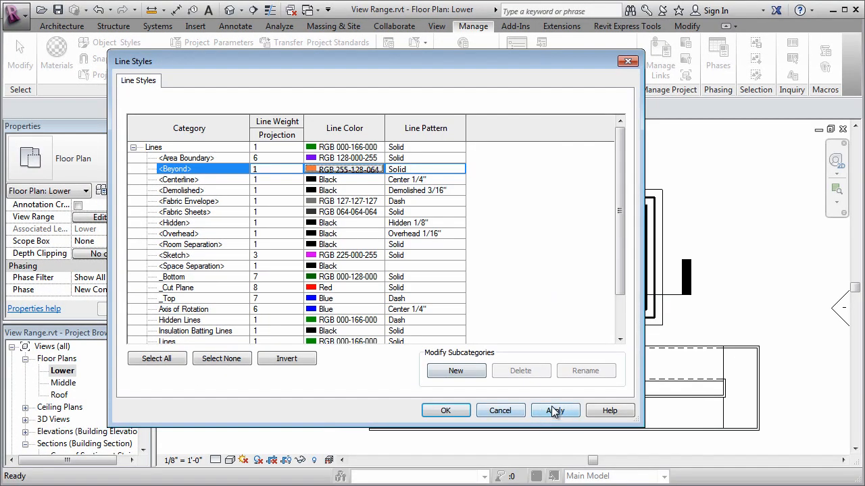
left_click(554, 411)
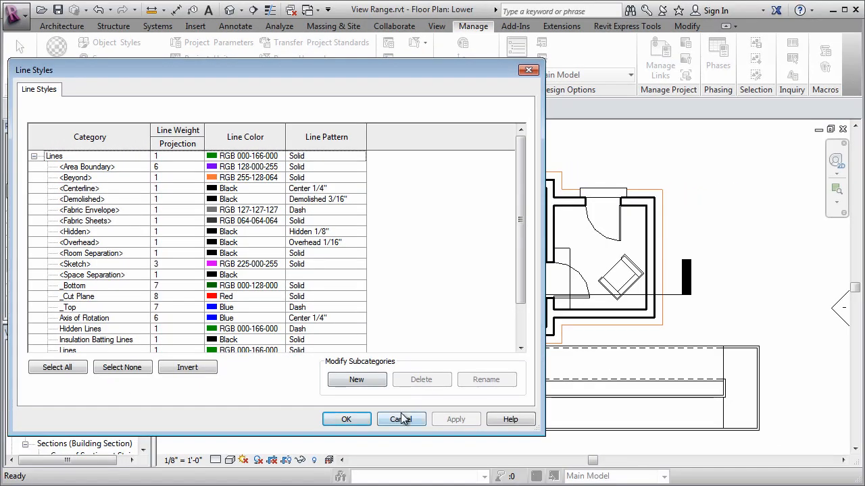
left_click(401, 419)
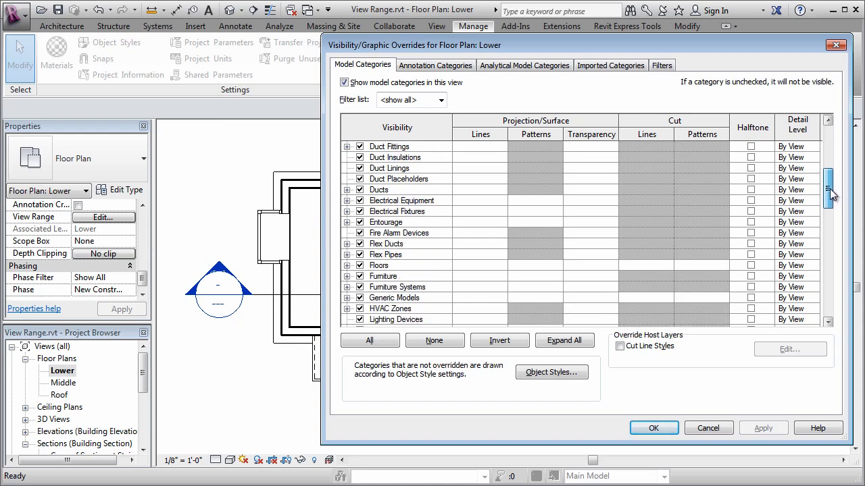
- Override the Lower plan's <Beyond> lines with a dashed line pattern
scroll("down", 3)
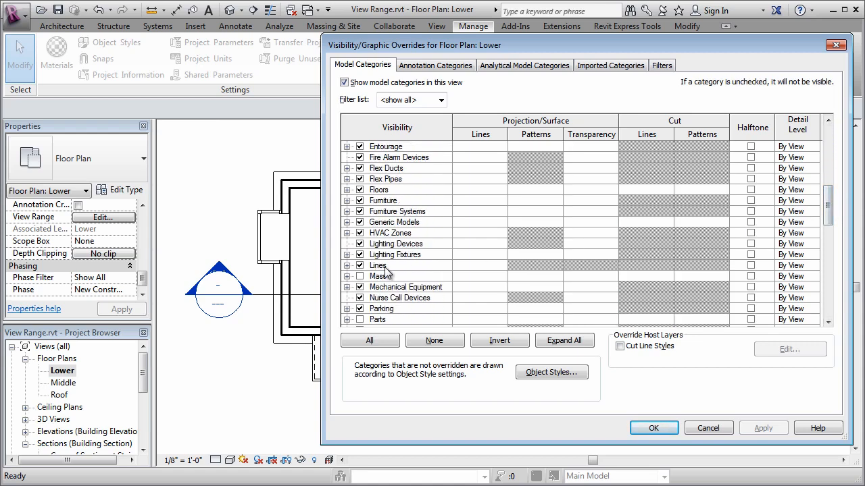
left_click(347, 266)
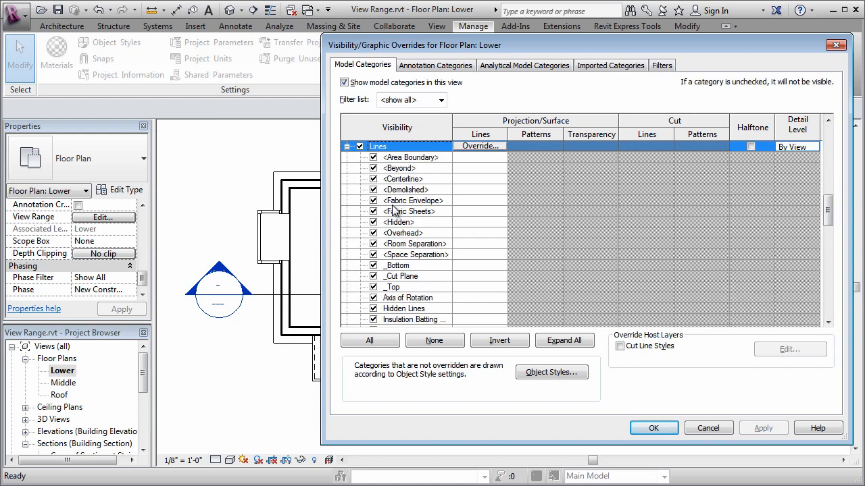
left_click(399, 167)
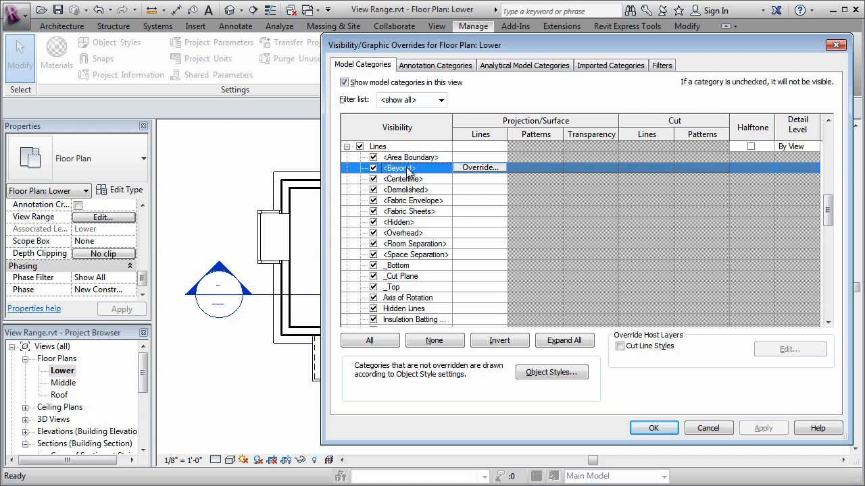
left_click(479, 167)
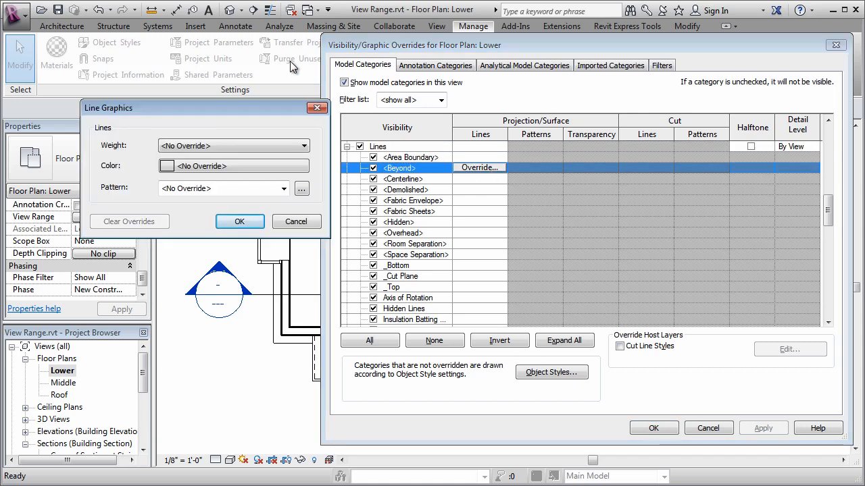
left_click(283, 189)
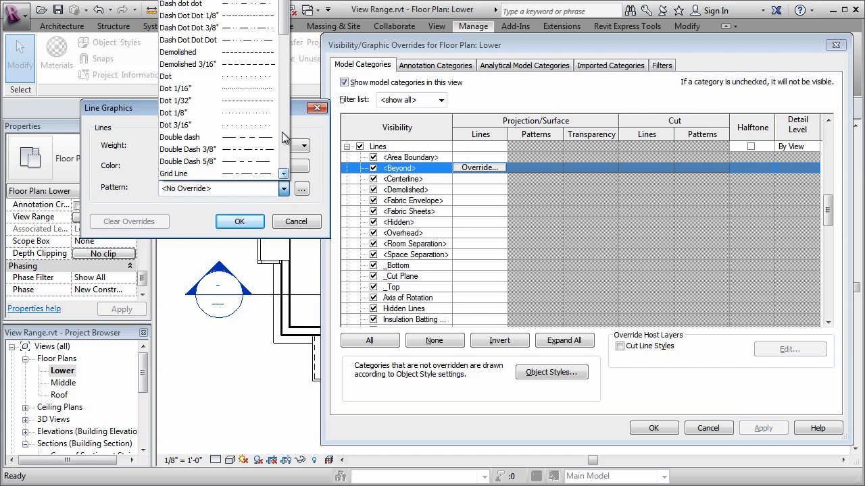
left_click(240, 221)
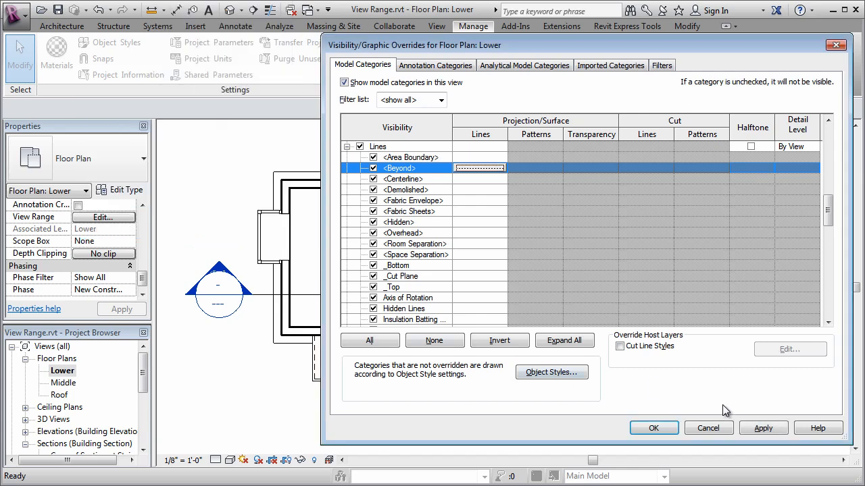
left_click(653, 428)
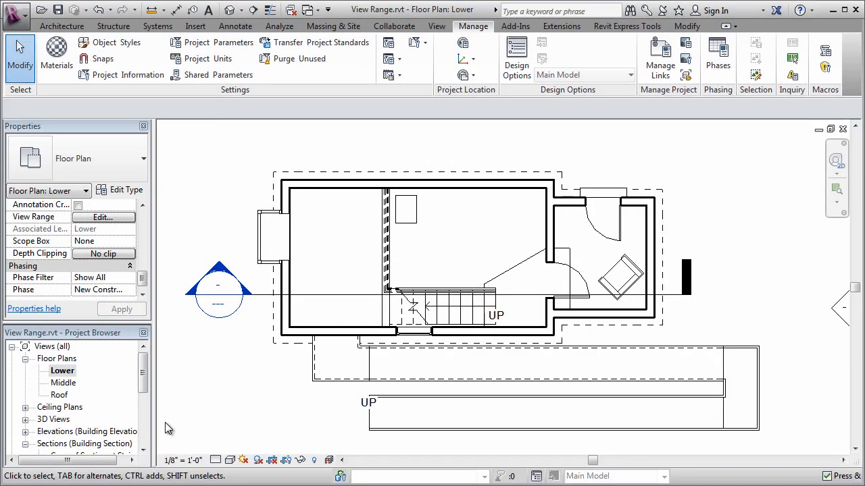
- Open the Roof plan, view the building section, then return to the Roof plan
double_click(60, 395)
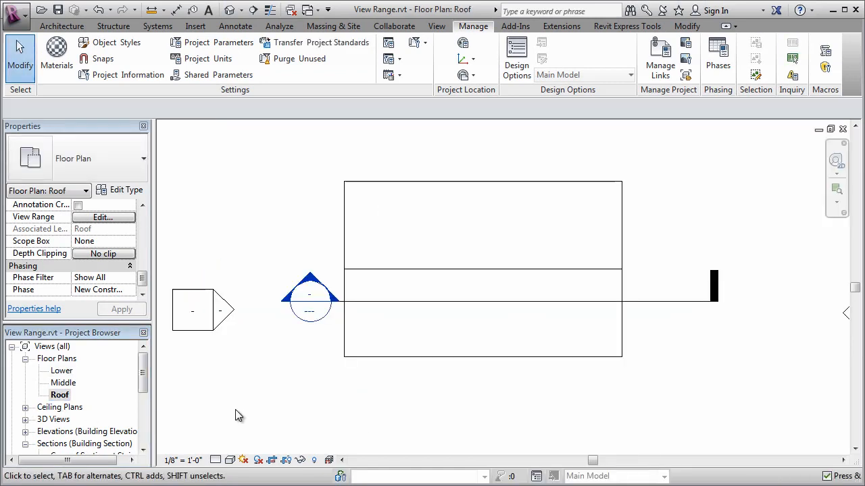
mouse_move(271, 323)
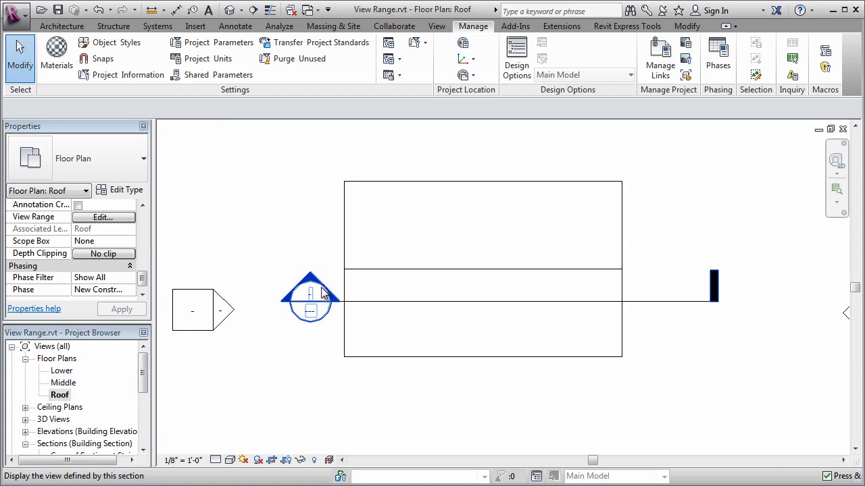
double_click(310, 297)
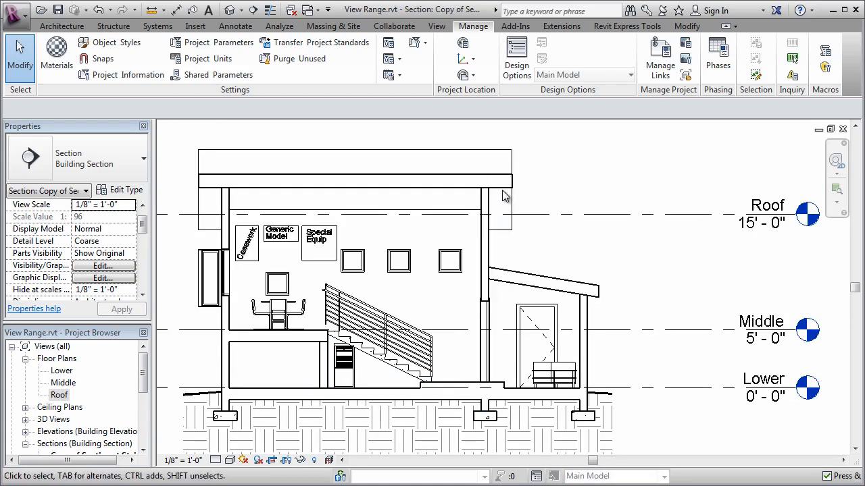
left_click(540, 280)
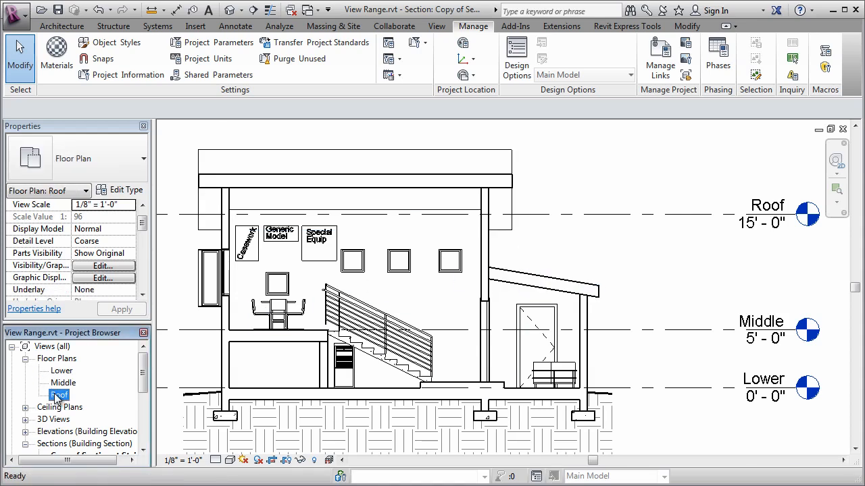
double_click(58, 395)
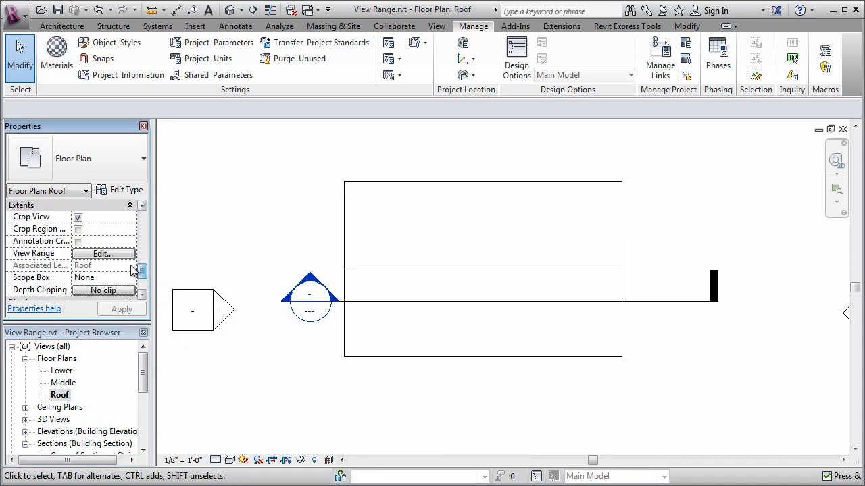
- Set the Roof plan's View Depth offset to -7 and select the lower roof to check it
left_click(103, 253)
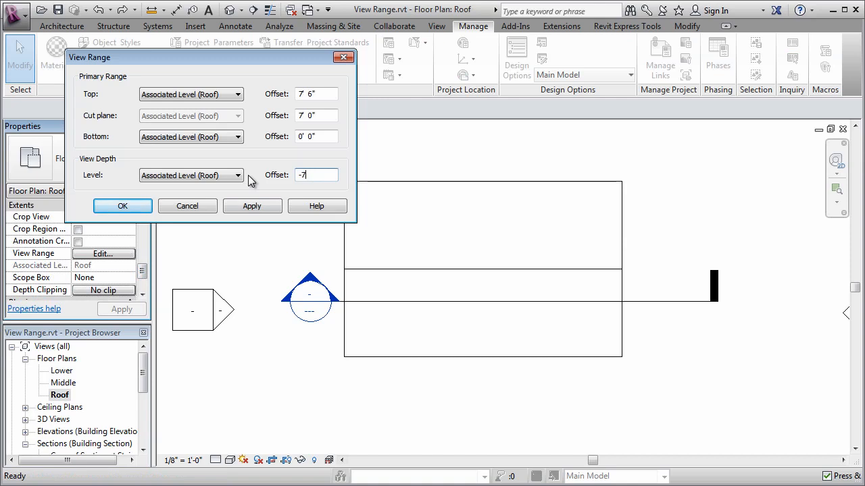
left_click(122, 206)
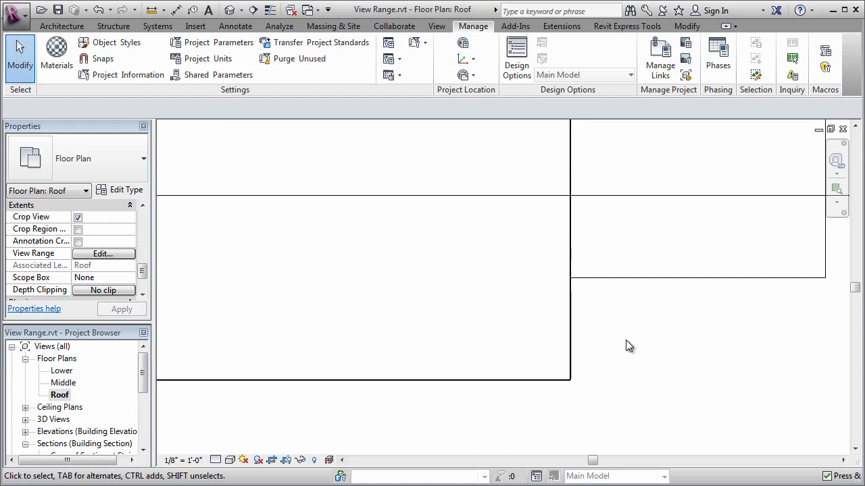
left_click(532, 379)
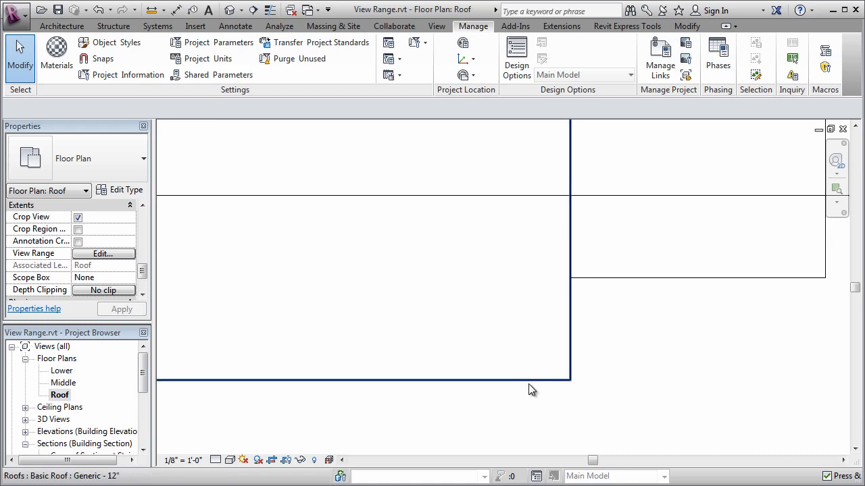